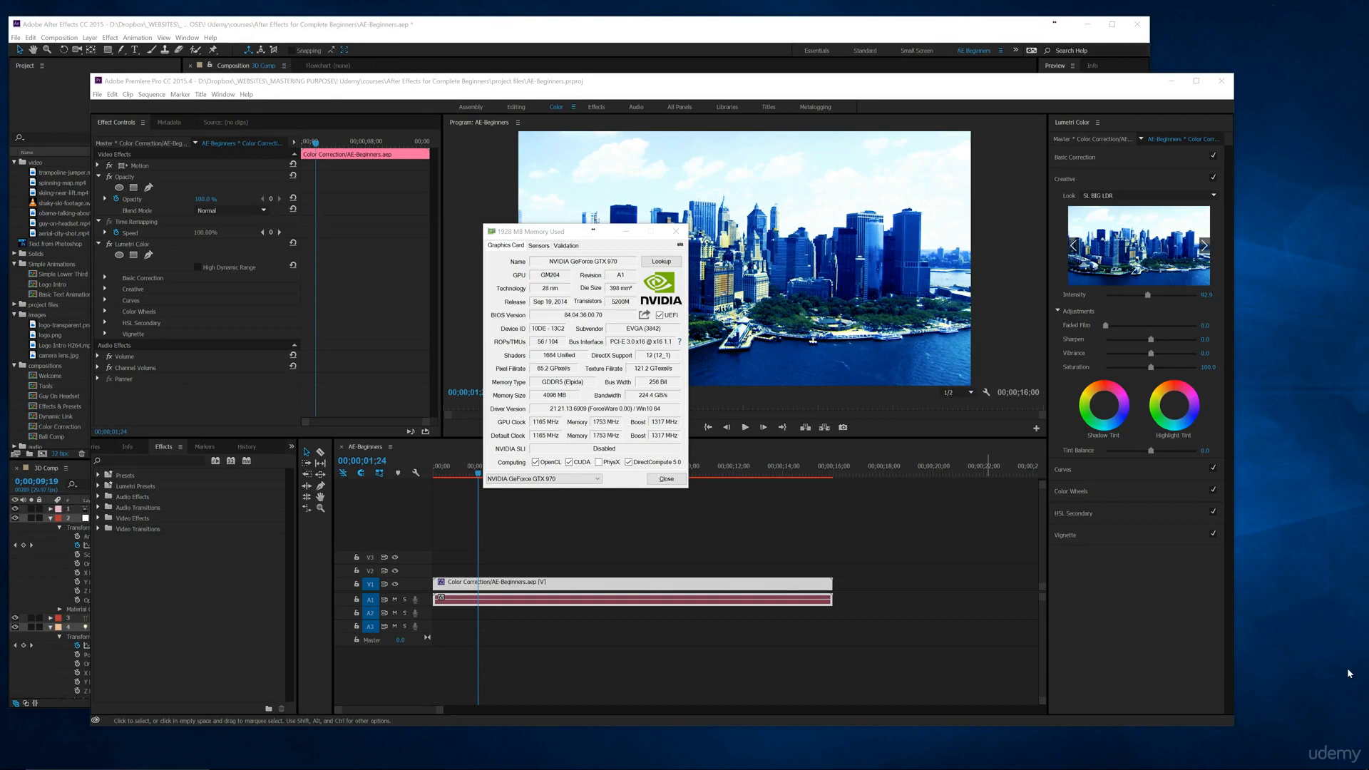
mouse_move(500, 297)
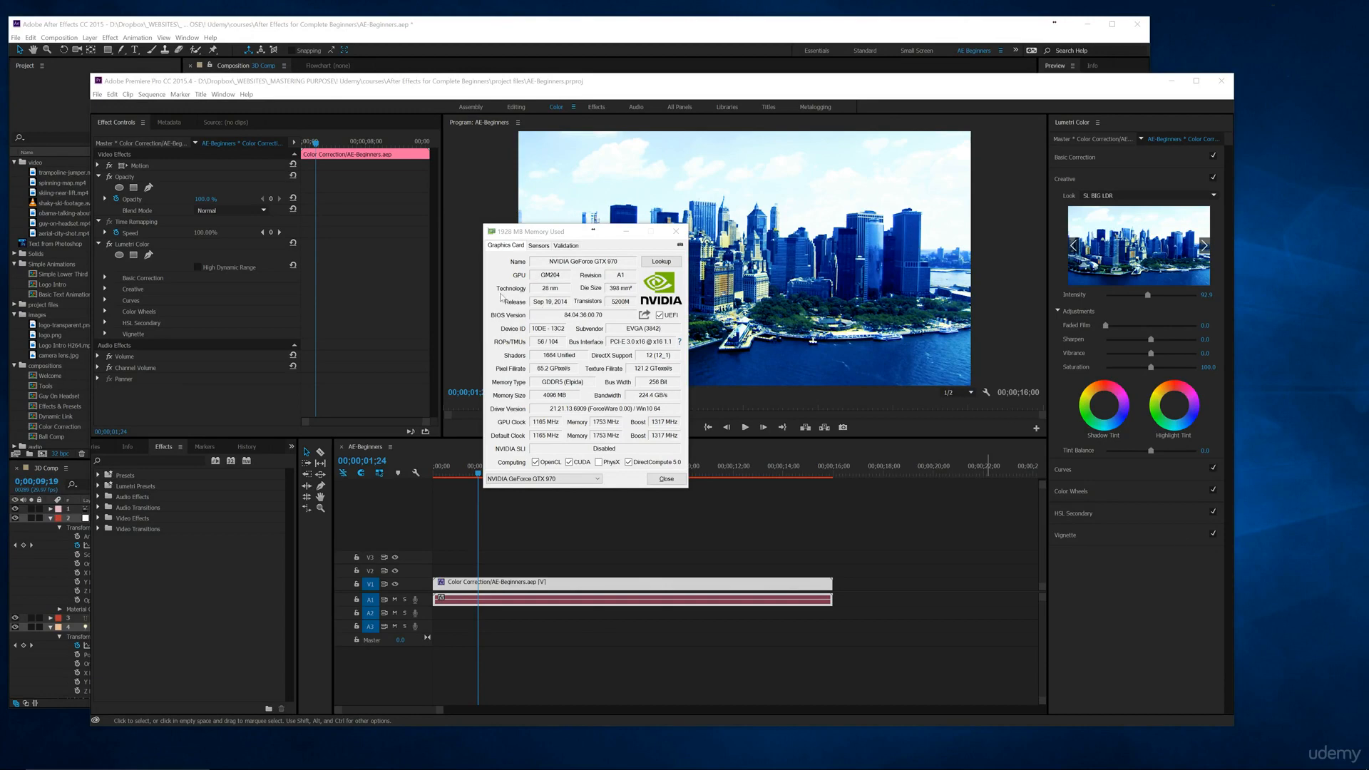
mouse_move(500, 297)
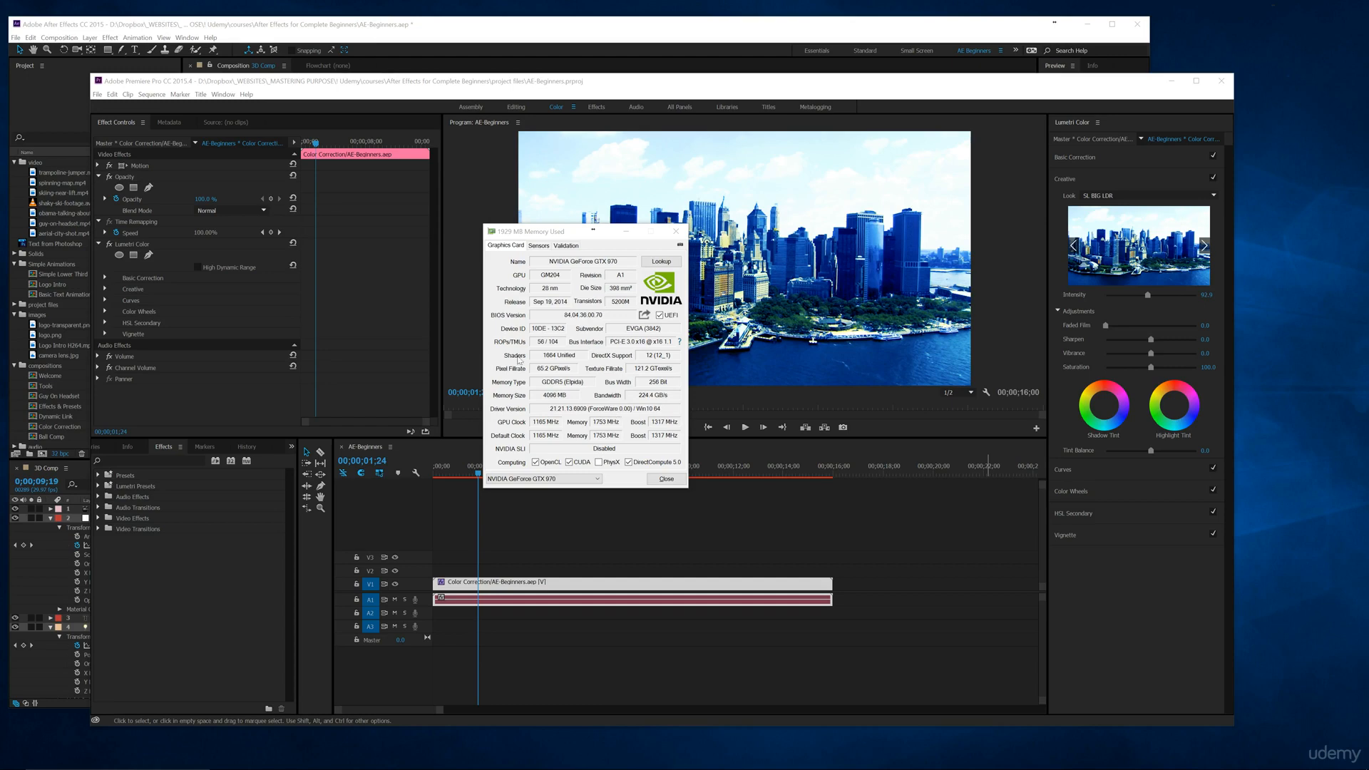
Switch GPU-Z to the Sensors tab to view live GTX 970 load, temperature and memory readings
click(539, 245)
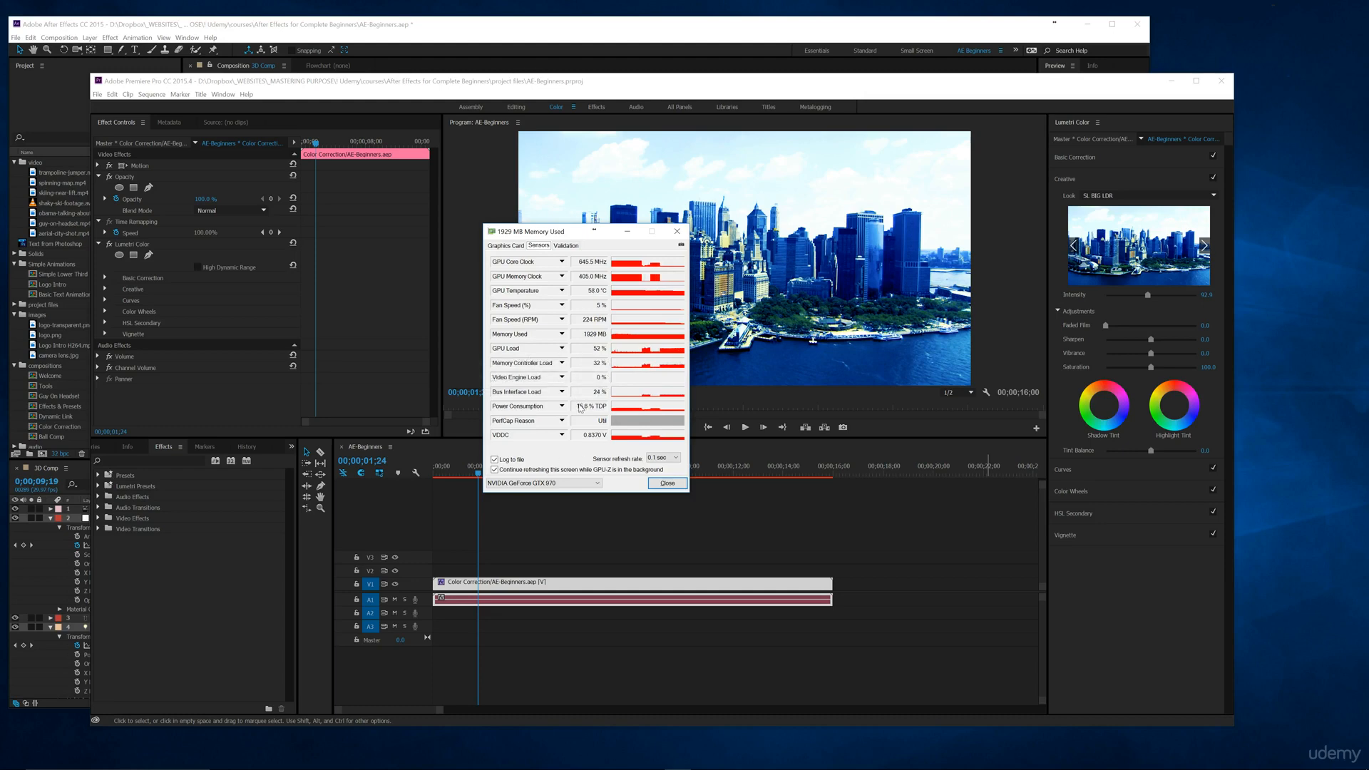
mouse_move(528, 406)
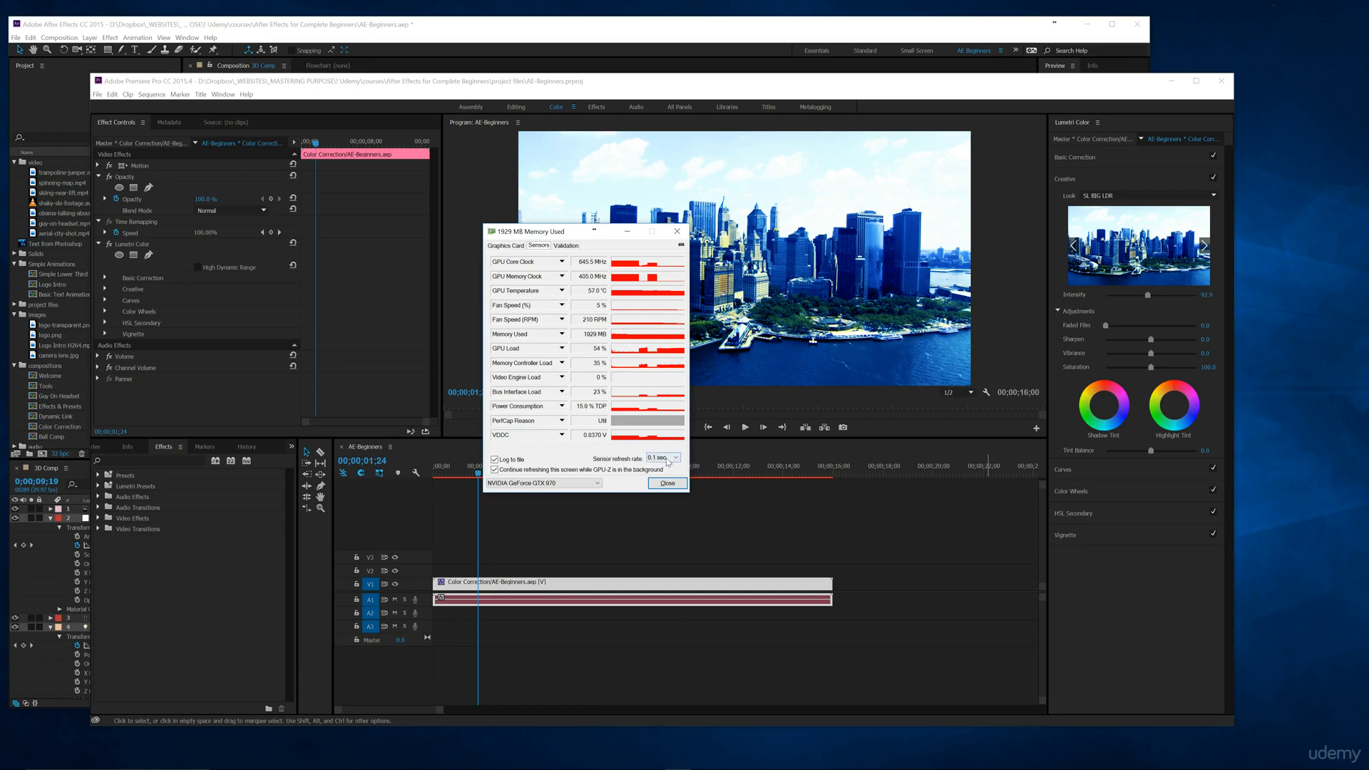
click(662, 457)
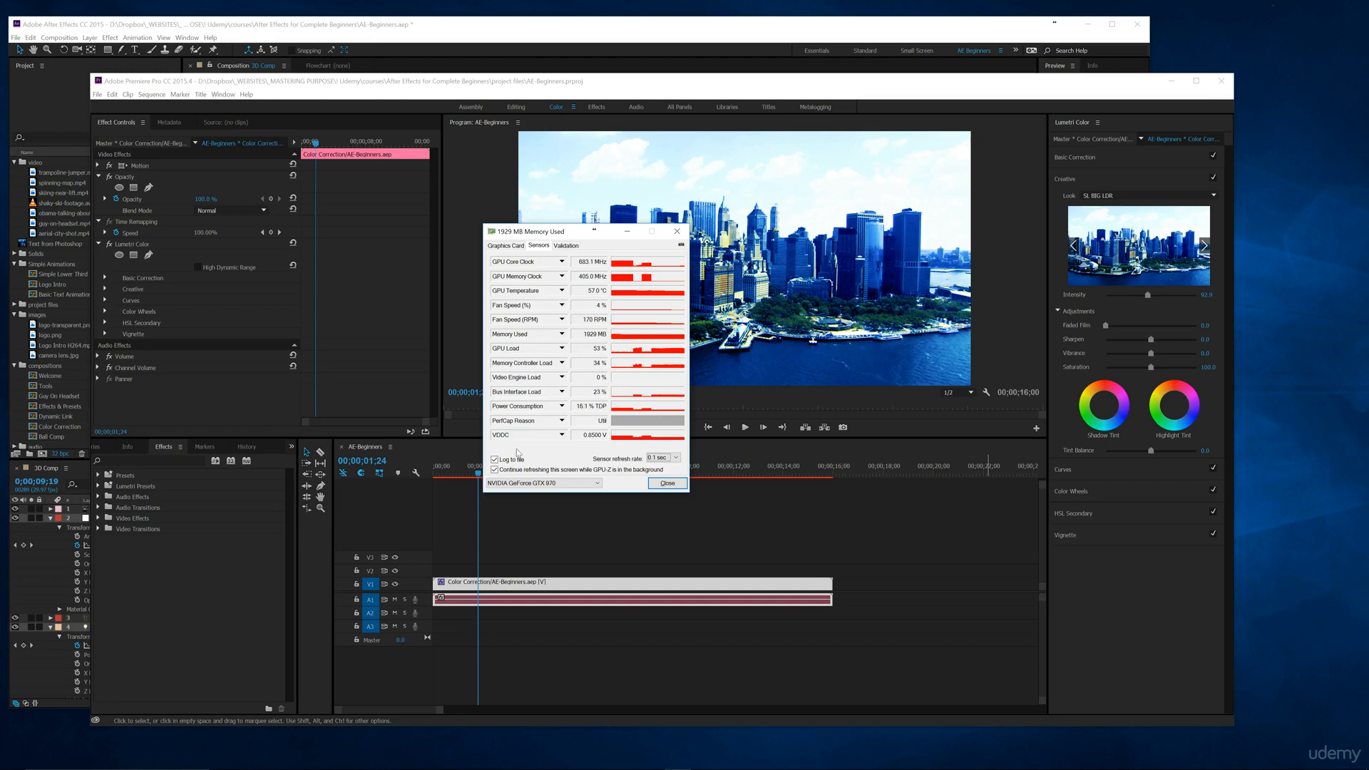
mouse_move(736, 54)
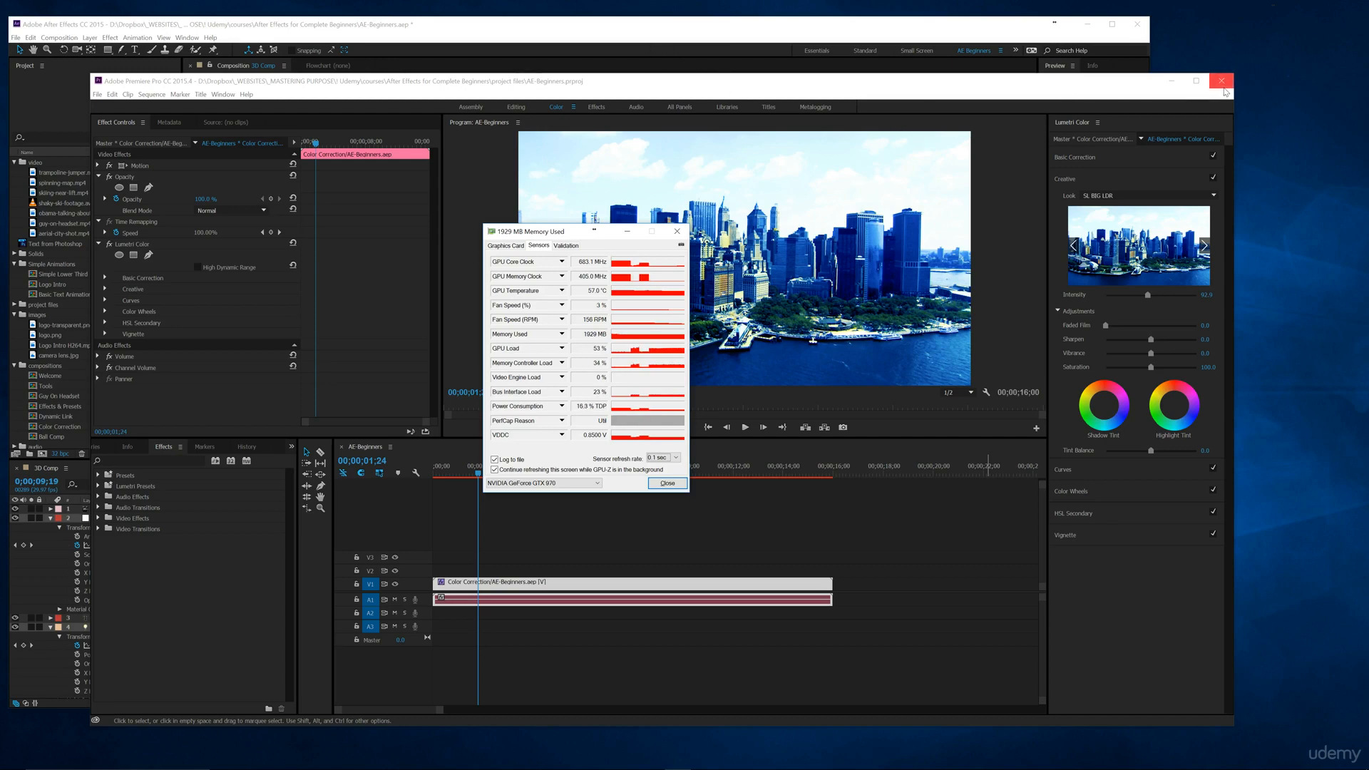
Close Premiere Pro so After Effects' 3D Comp shows beside GPU-Z
click(1225, 81)
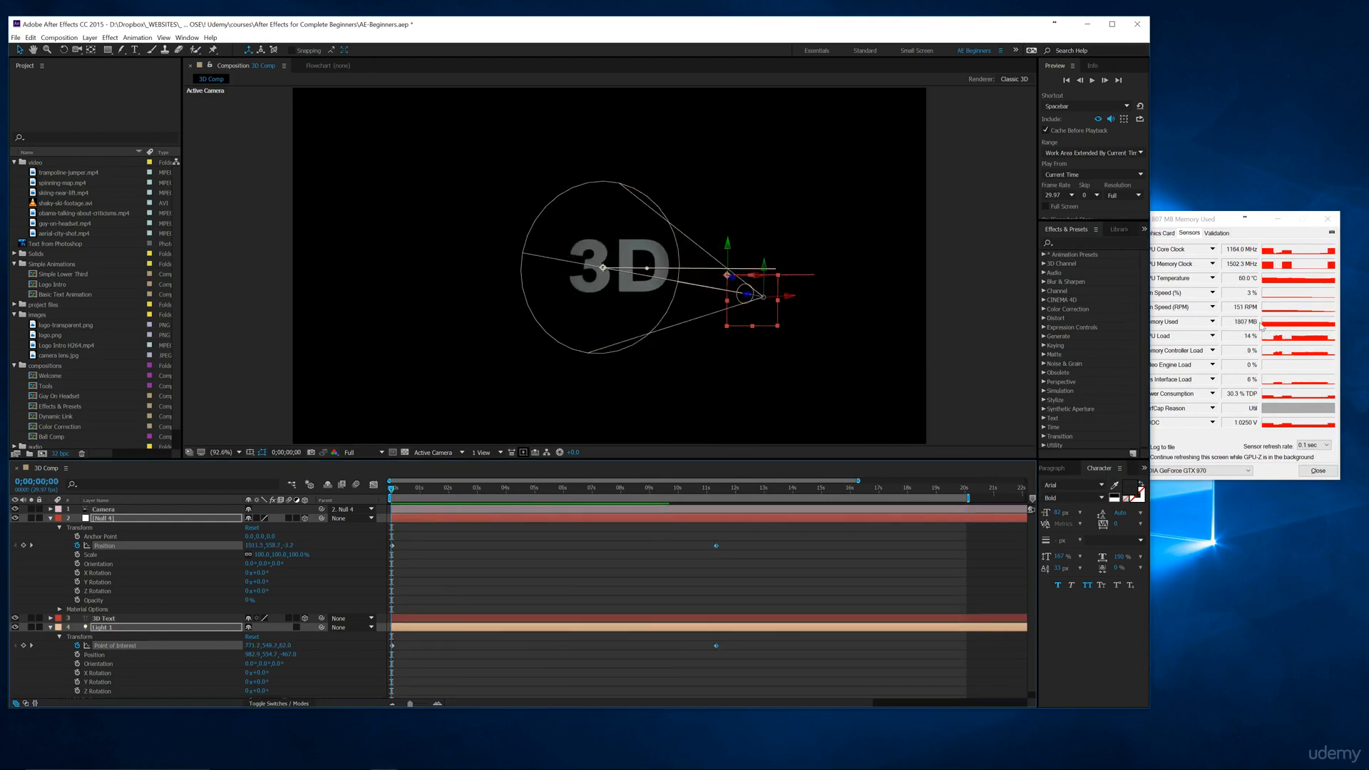
Play the 3D Comp preview from the timeline with Space, then stop it with Space
click(392, 487)
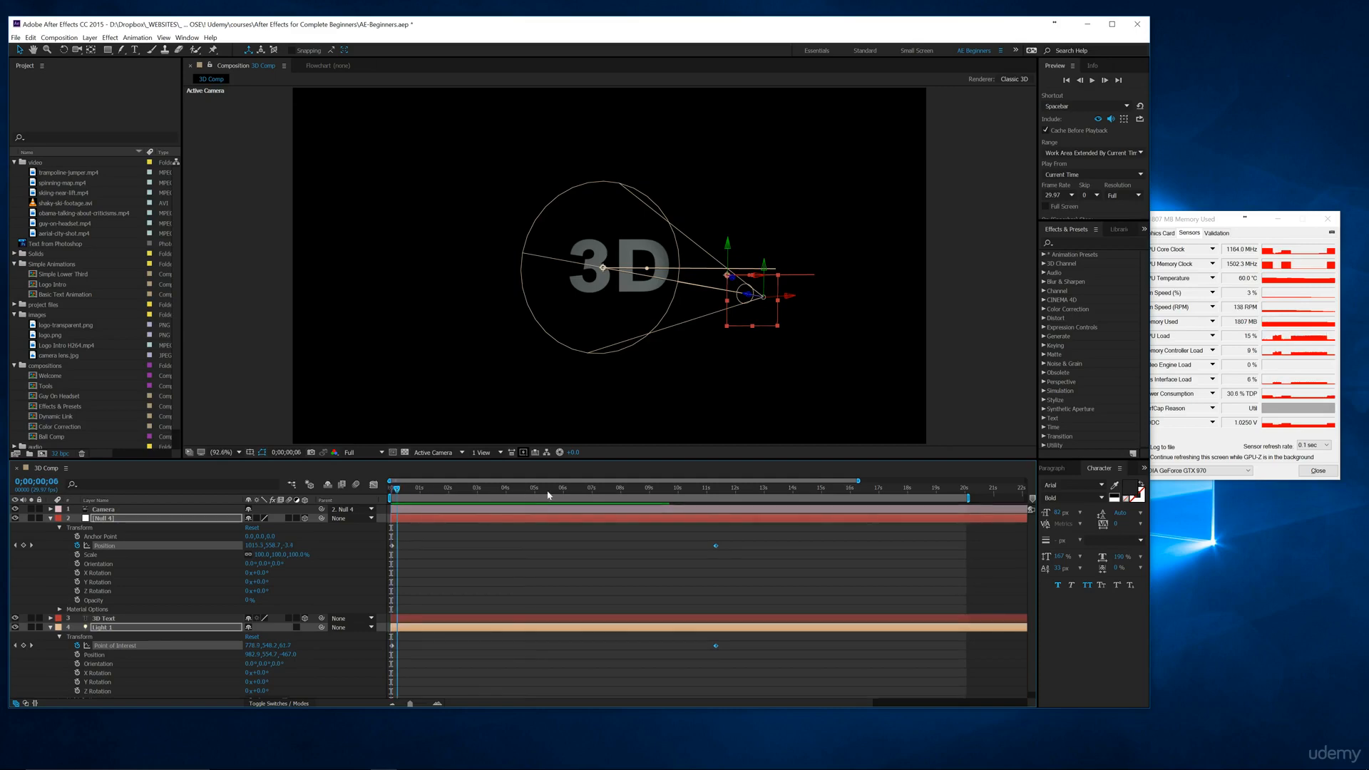
key(space)
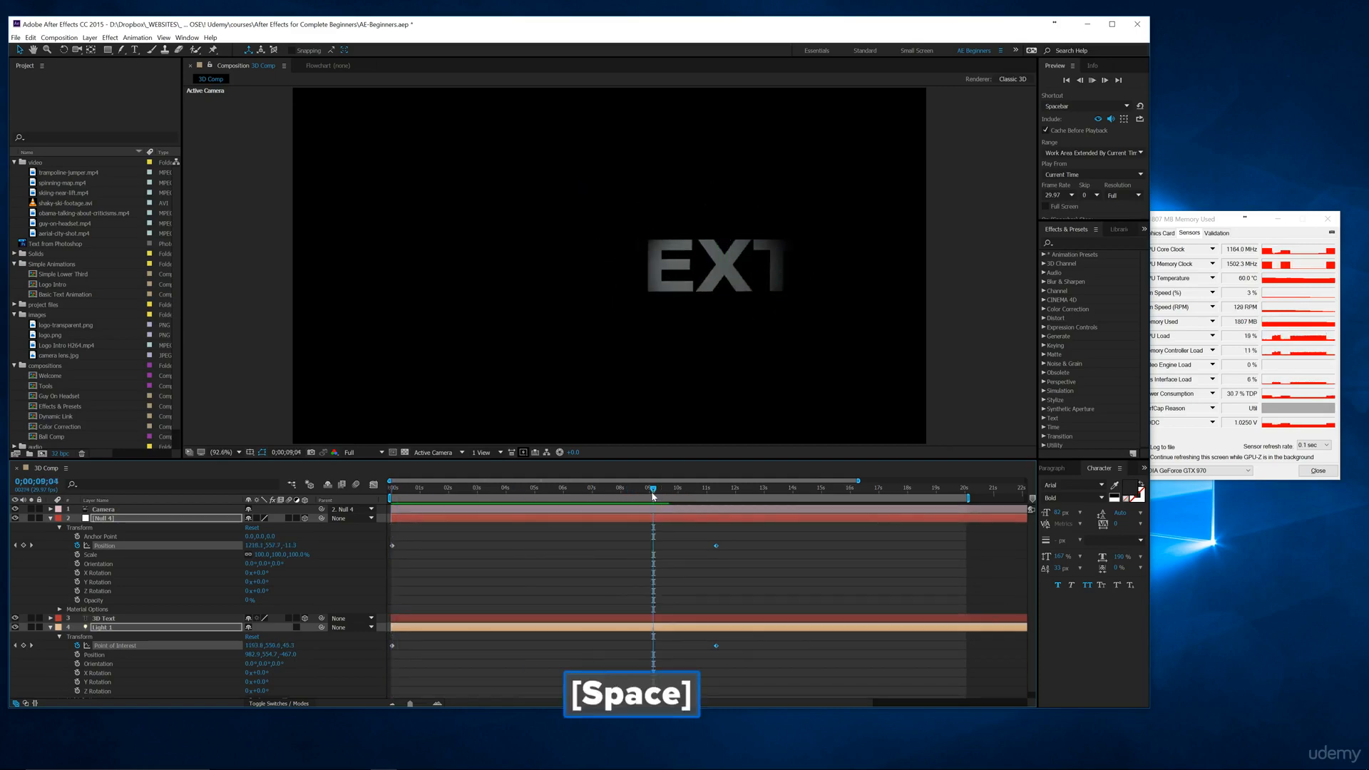
key(space)
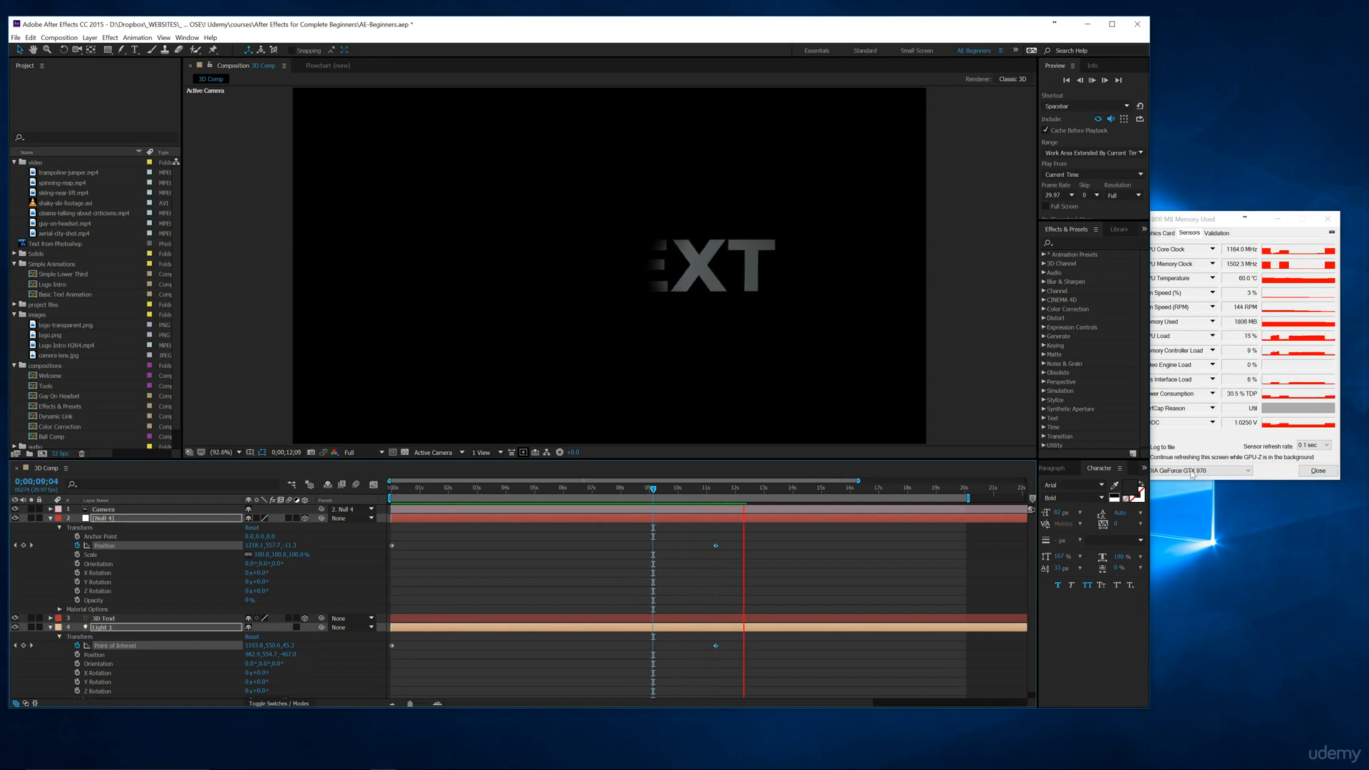
mouse_move(821, 581)
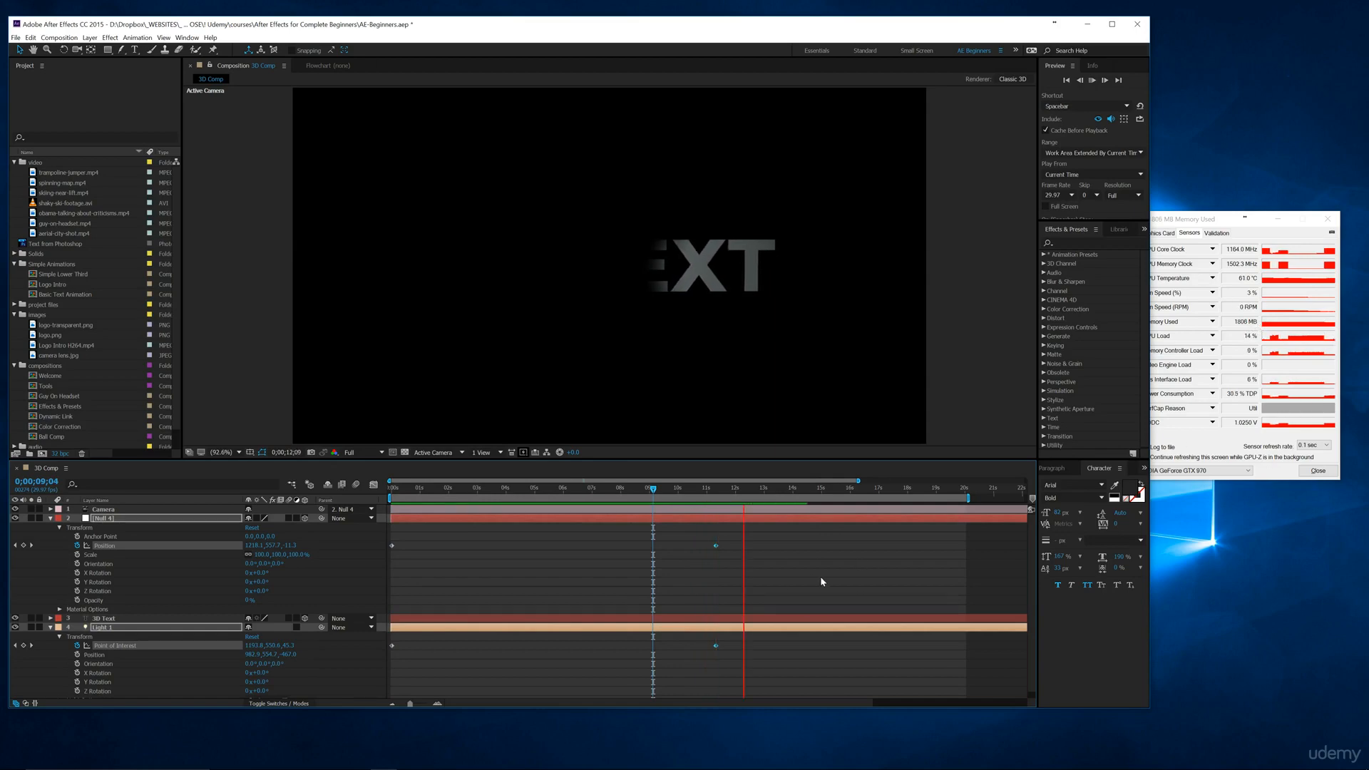